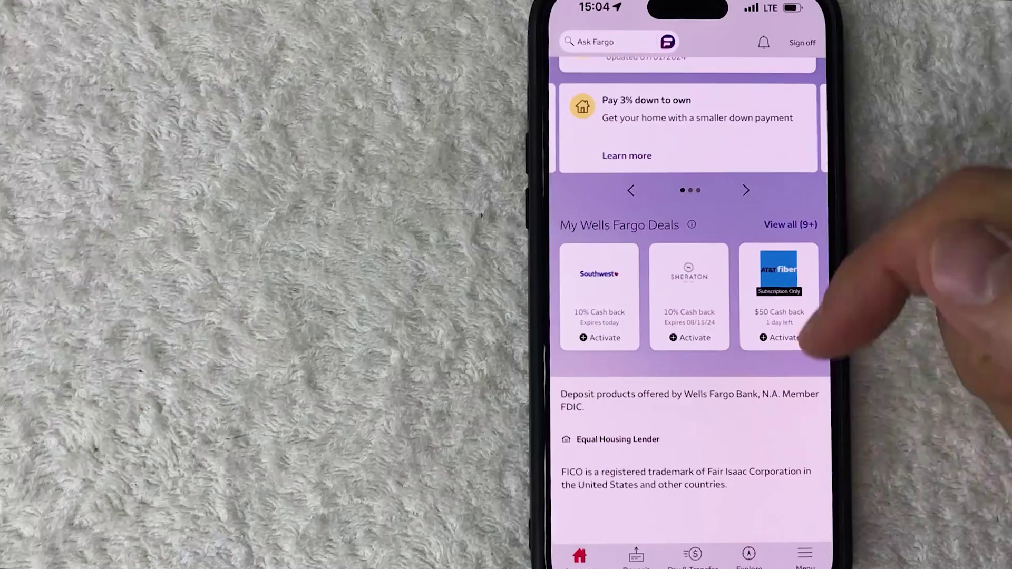
Step: Open the main menu from the bottom navigation bar
left_click(805, 555)
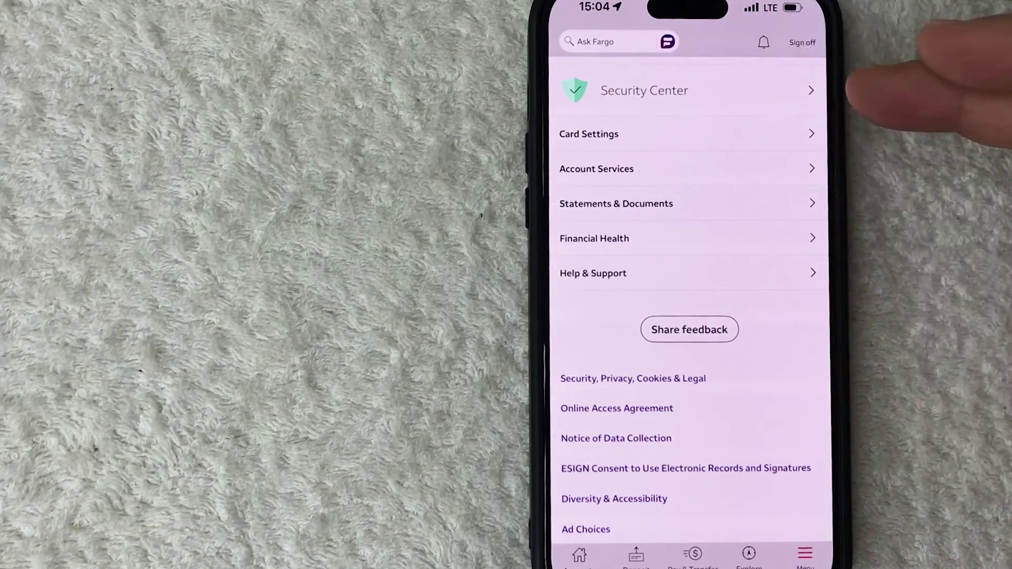
Step: Open Security Center and bring the 'Your progress so far' recommendations list into view
left_click(644, 91)
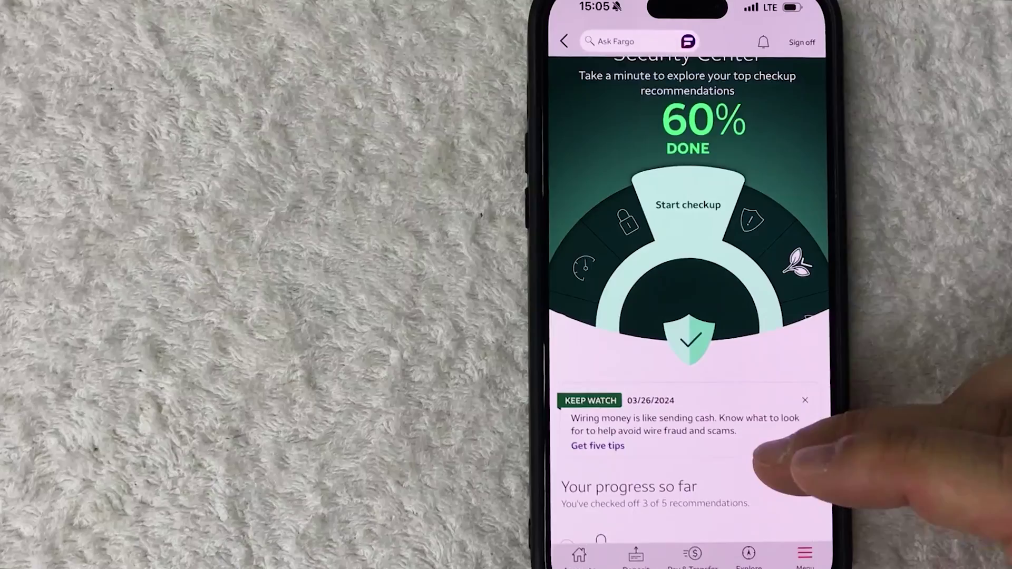
scroll("down", 3)
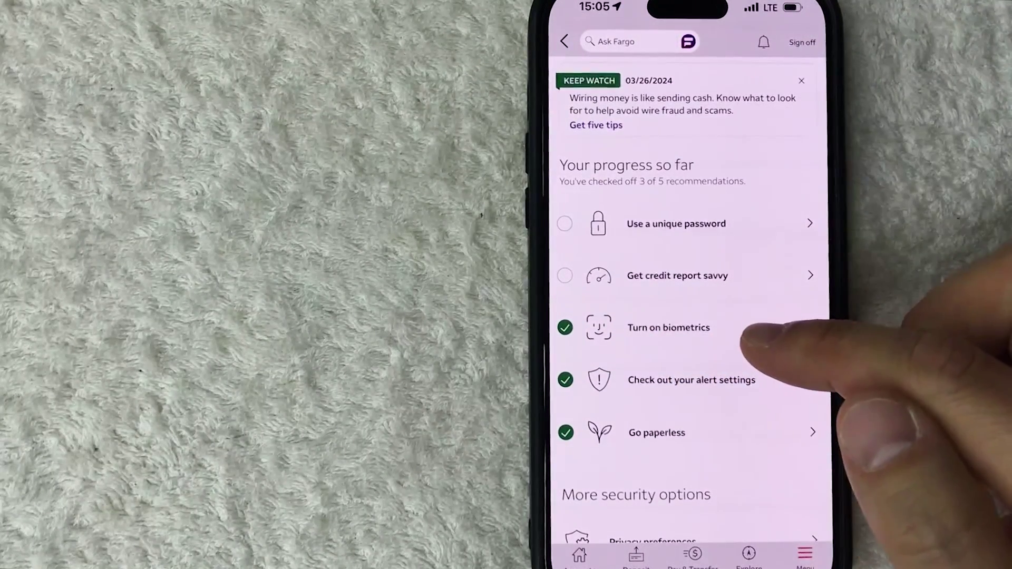
Step: Open the 'Turn on biometrics' recommendation showing biometric sign-on currently on
left_click(668, 327)
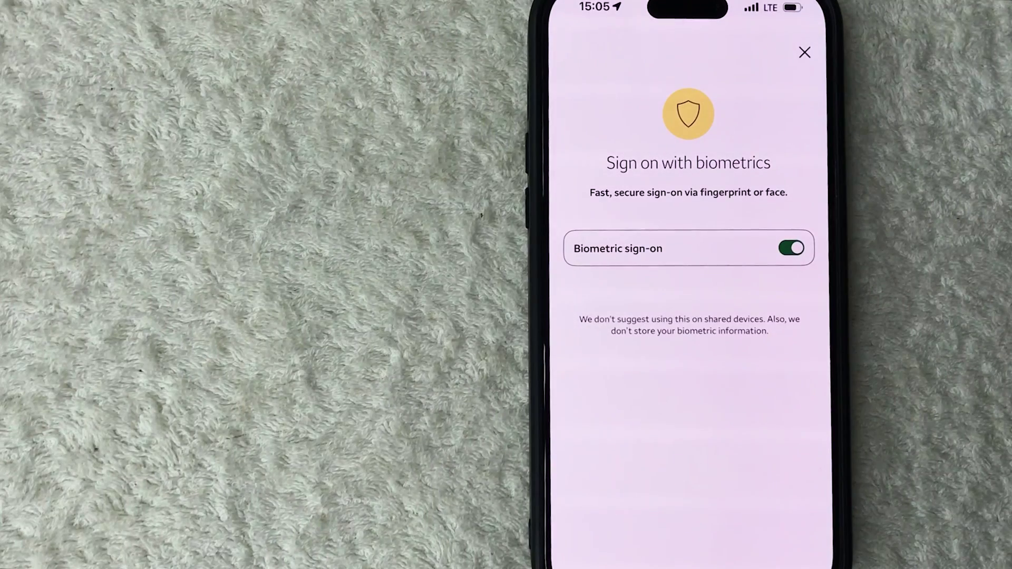
Step: Switch biometric sign-on off and confirm with OK in the alert
left_click(792, 248)
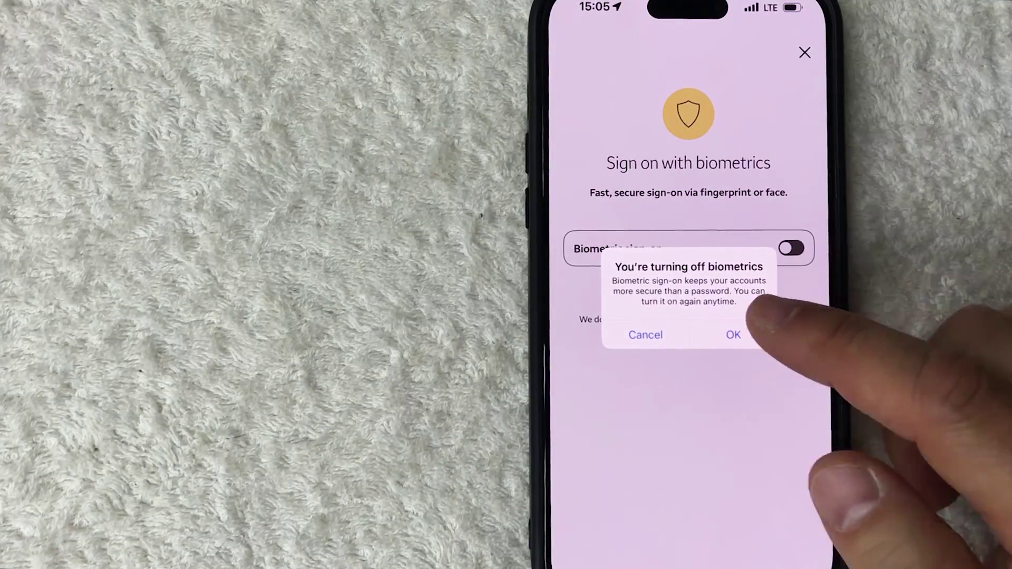
left_click(732, 335)
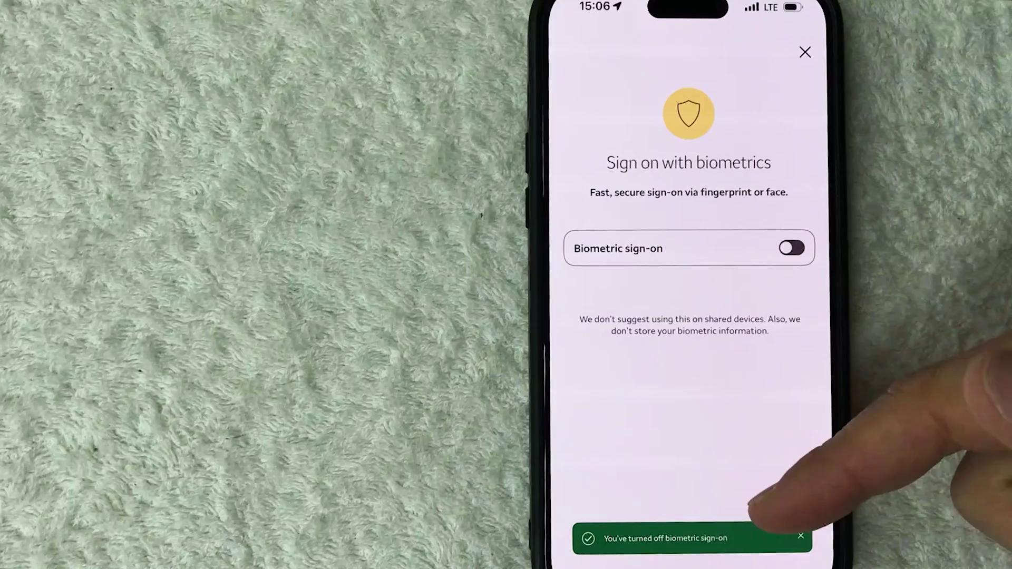